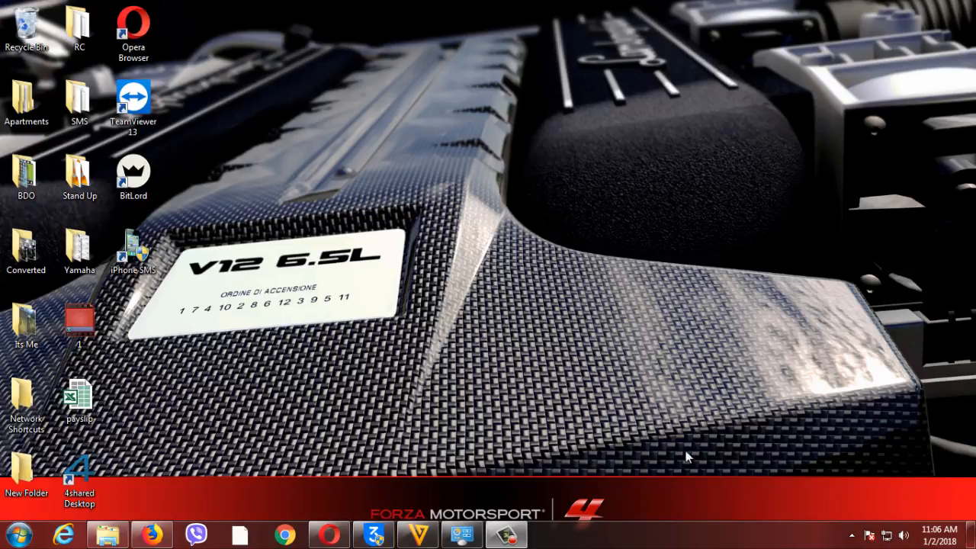
Launch 3uTools, dismiss the connection reminder, close iTunes, and bring 3uTools back up
{"action": "left_click", "coordinate": [373, 534]}
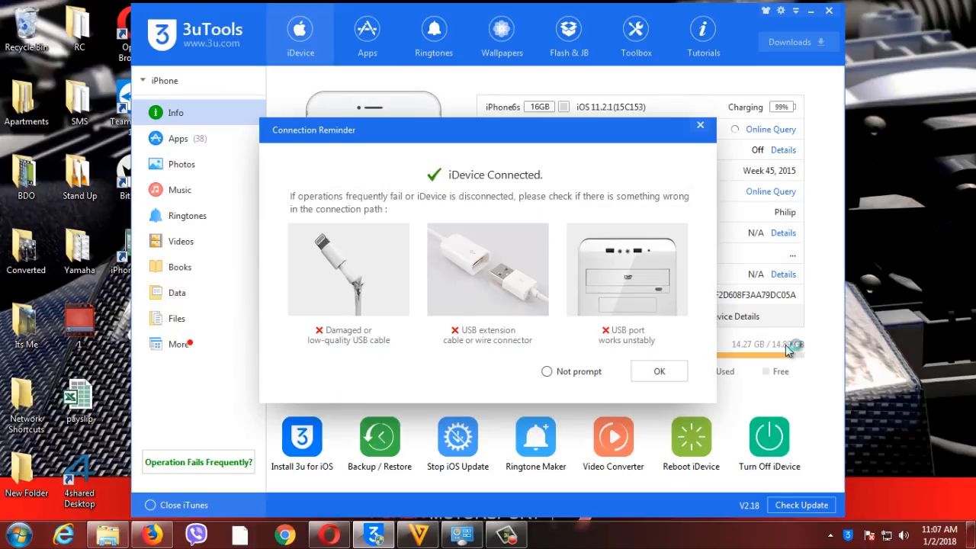
{"action": "left_click", "coordinate": [659, 370]}
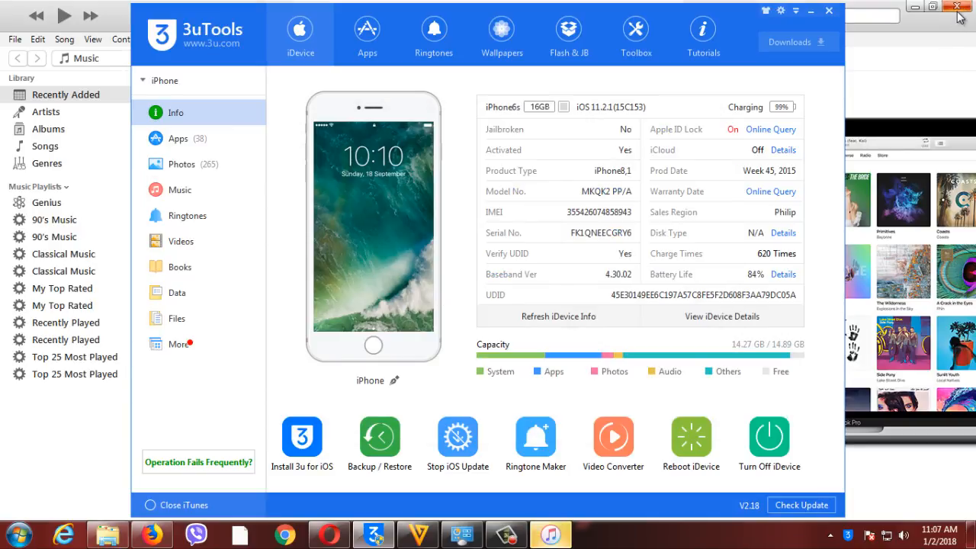
{"action": "left_click", "coordinate": [958, 11]}
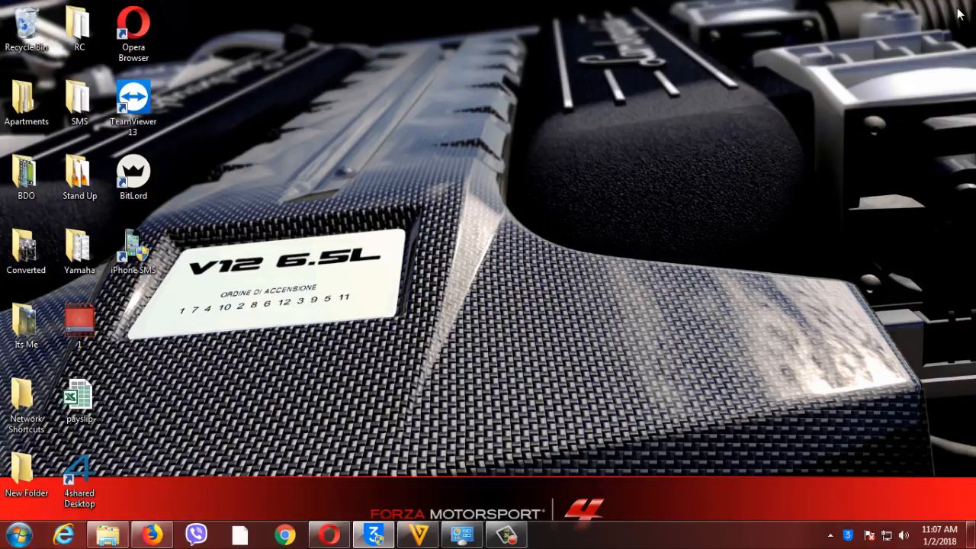
{"action": "left_click", "coordinate": [373, 534]}
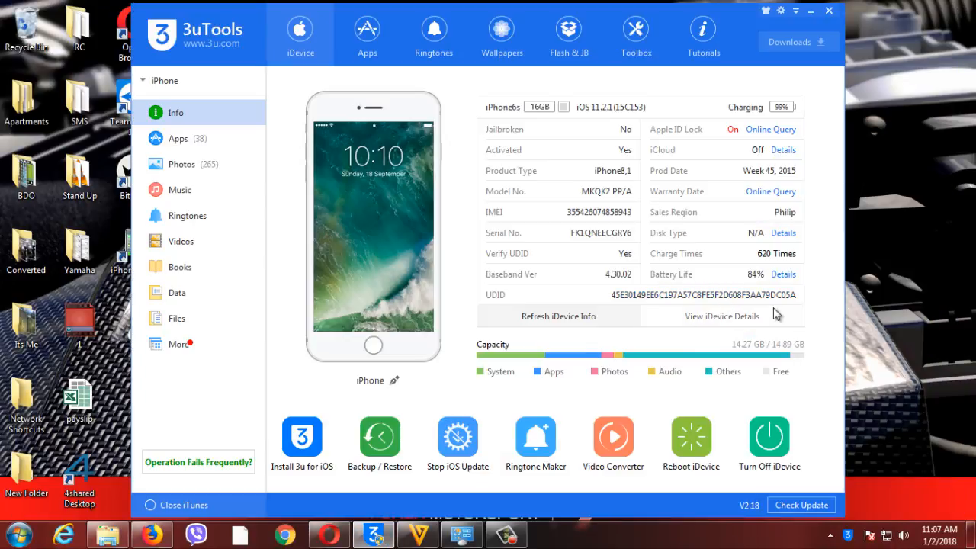
Open the iPhone's Photos albums and close the crashed SyncServer.exe program
{"action": "left_click", "coordinate": [181, 164]}
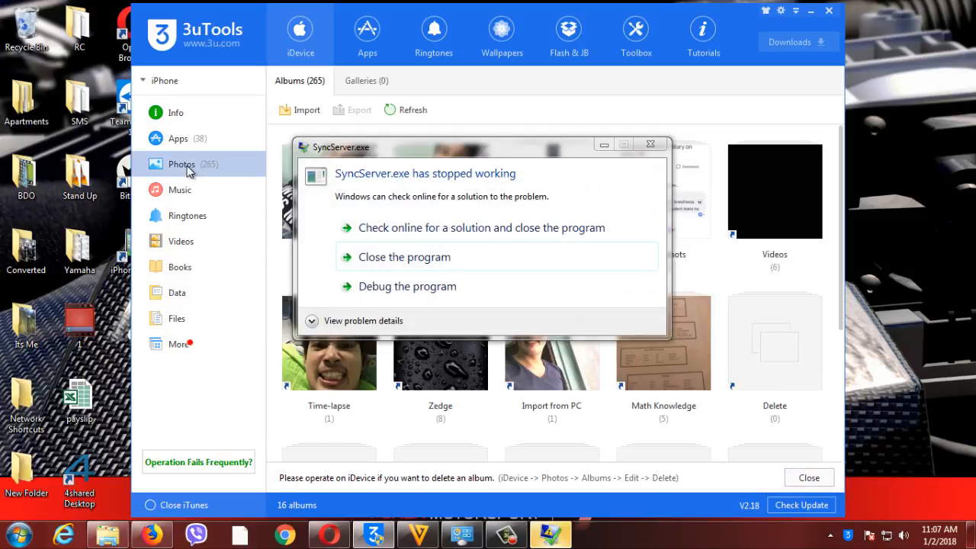
{"action": "left_click", "coordinate": [404, 256]}
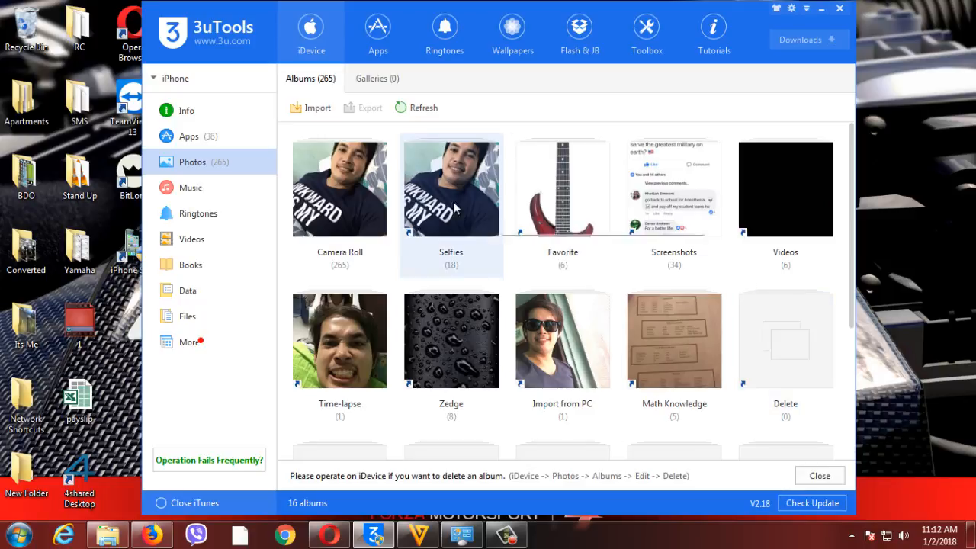
Import individual files, selecting four photos from the Its Me folder
{"action": "left_click", "coordinate": [311, 107]}
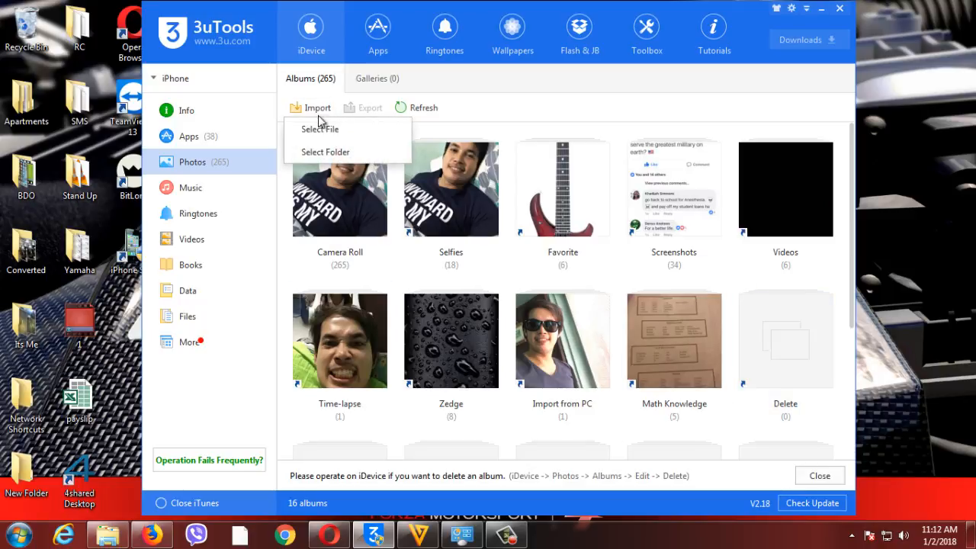
{"action": "left_click", "coordinate": [319, 128]}
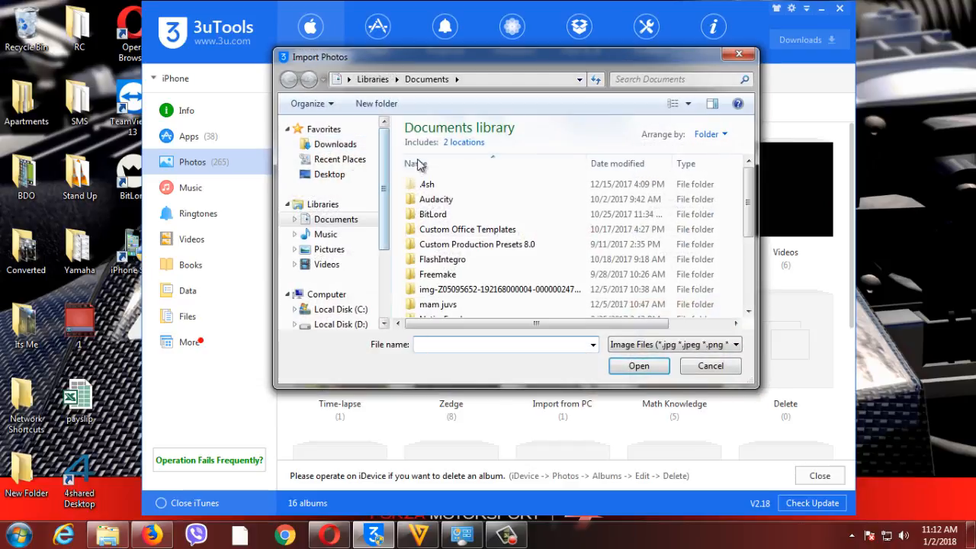
{"action": "left_click", "coordinate": [329, 174]}
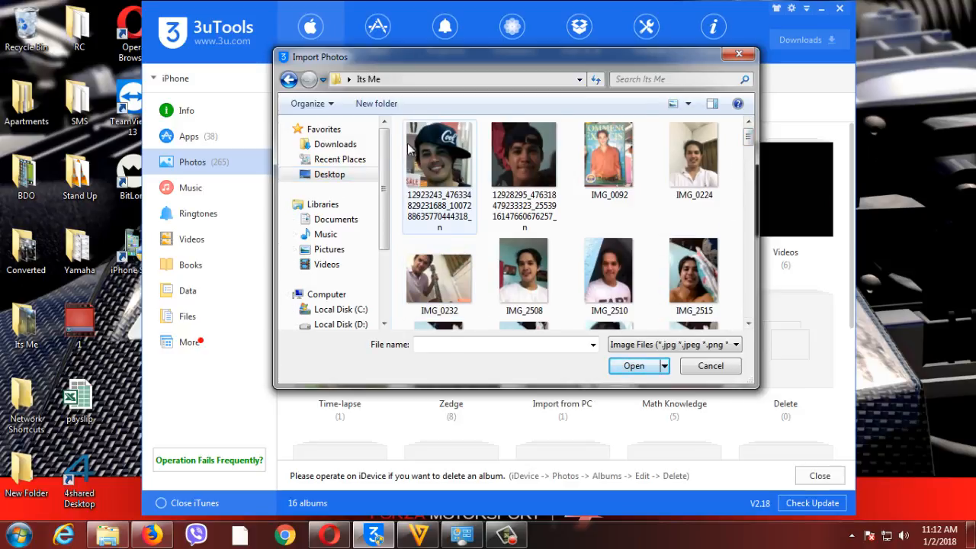
{"action": "left_click", "coordinate": [693, 156]}
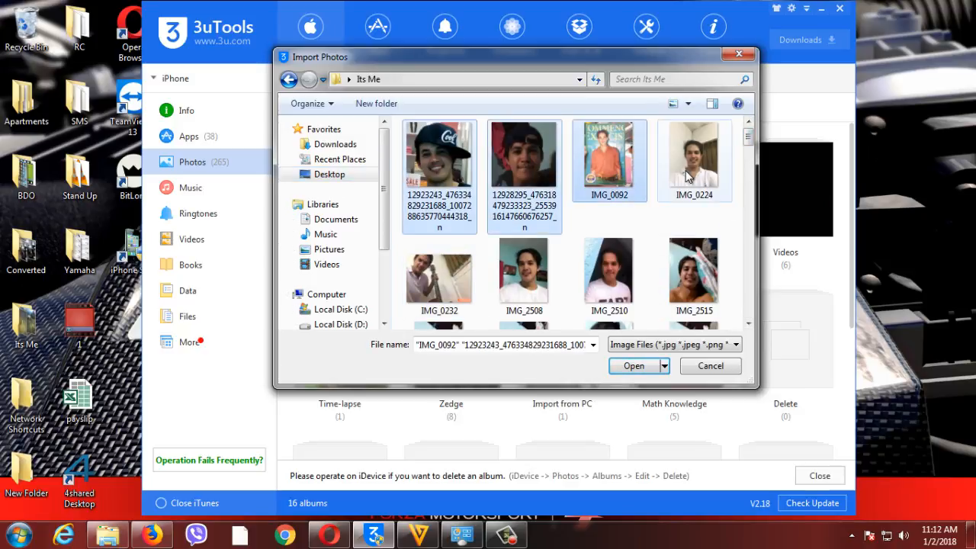
{"action": "left_click", "coordinate": [693, 154]}
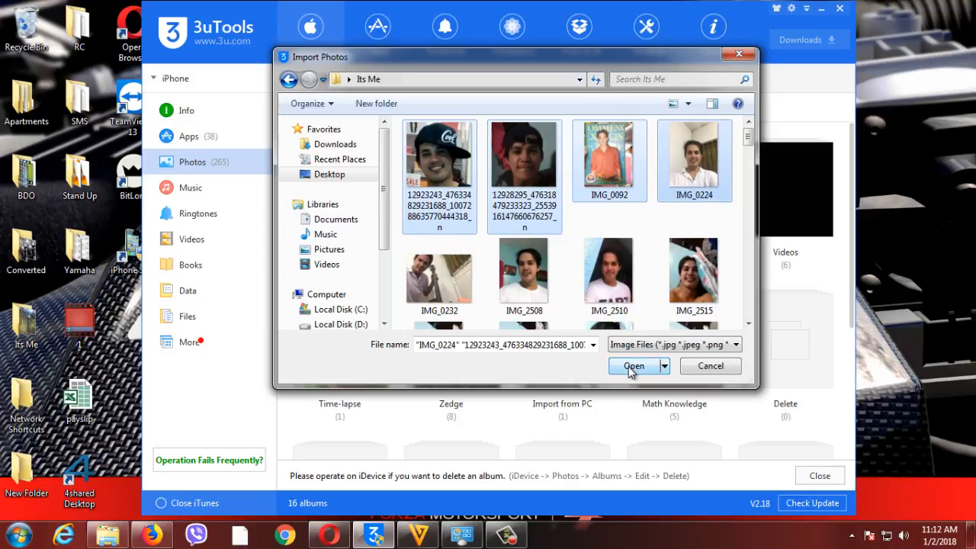
Confirm the four-photo import, agree to install 3u for iOS, and acknowledge completion
{"action": "left_click", "coordinate": [633, 366]}
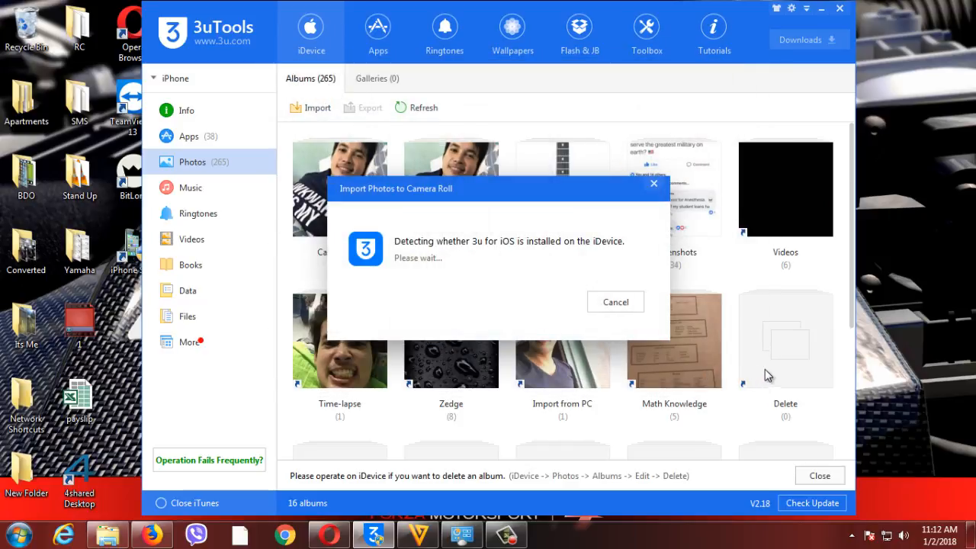
{"action": "mouse_move", "coordinate": [793, 379]}
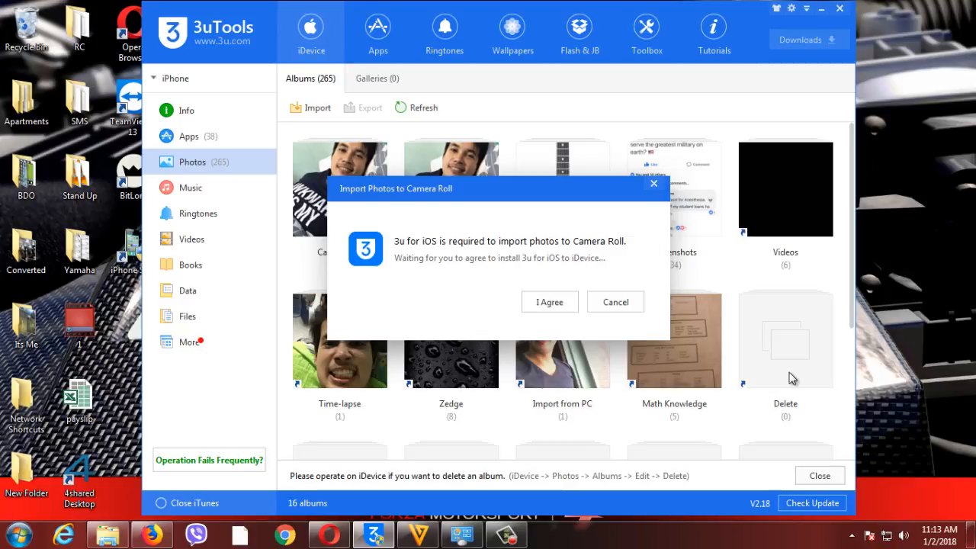
{"action": "mouse_move", "coordinate": [646, 351]}
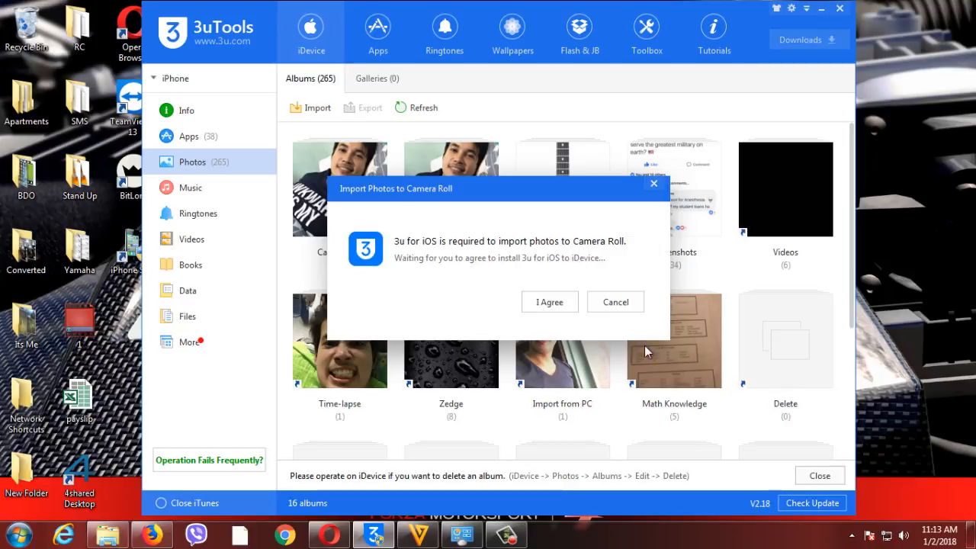
{"action": "left_click", "coordinate": [549, 301]}
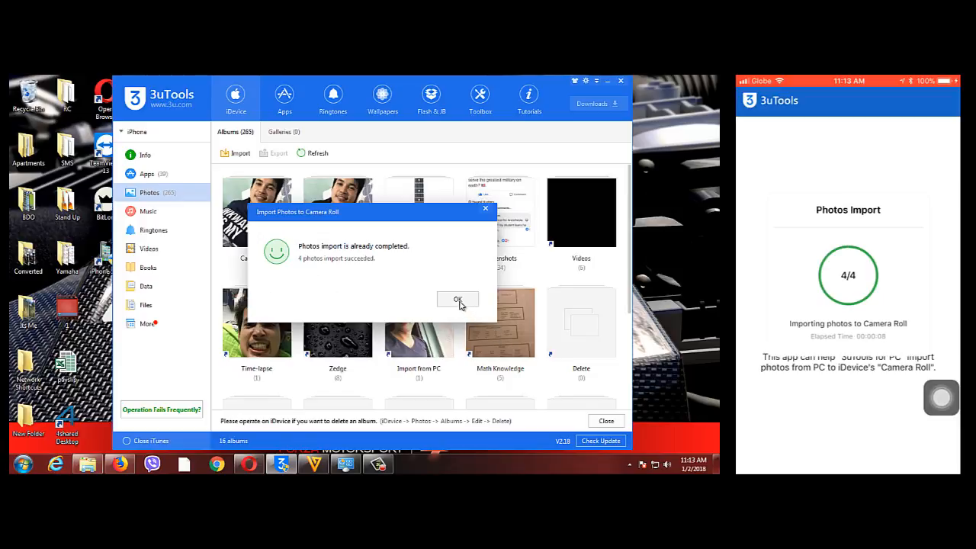
{"action": "left_click", "coordinate": [457, 299]}
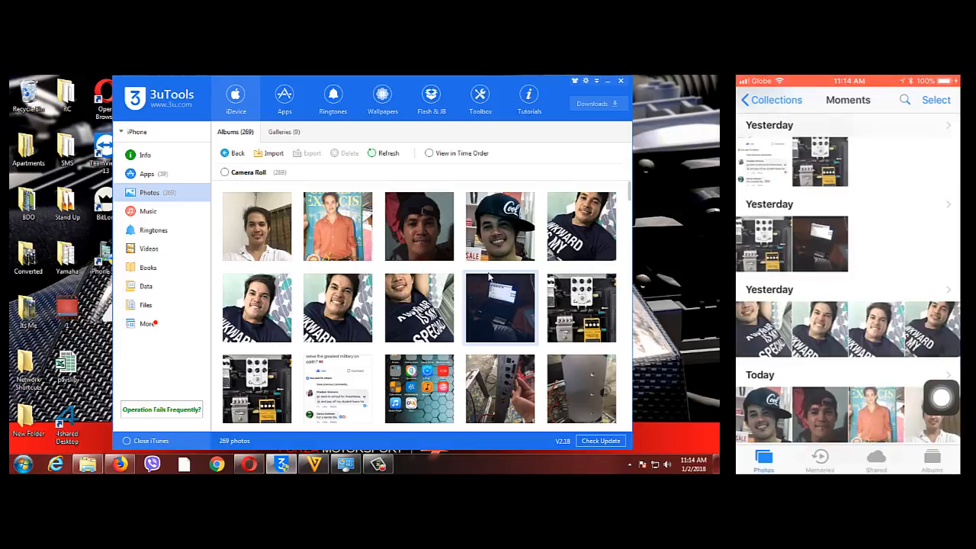
Browse the Camera Roll album, now holding 269 photos
{"action": "scroll", "scroll_direction": "down", "scroll_amount": 3}
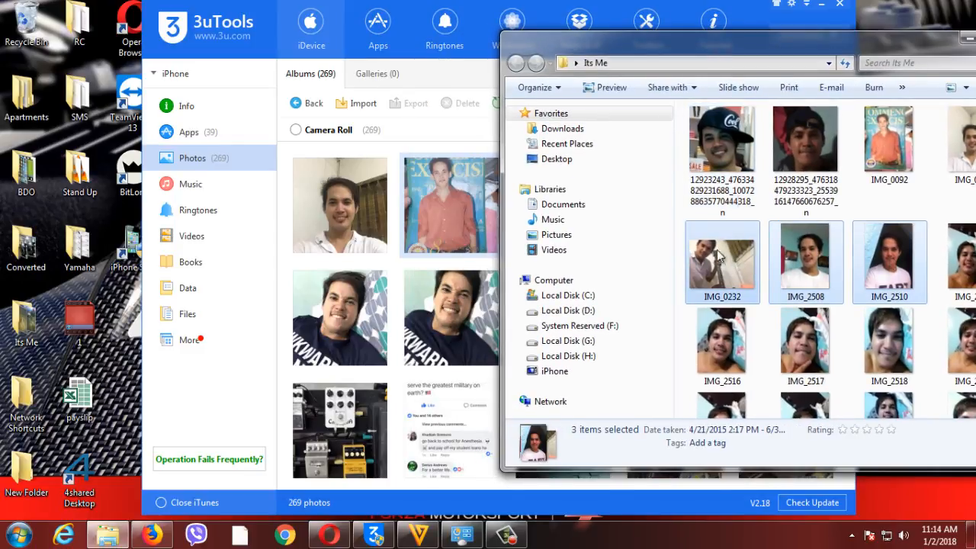
Import two batches of three Its Me photos and acknowledge completion
{"action": "left_click", "coordinate": [362, 103]}
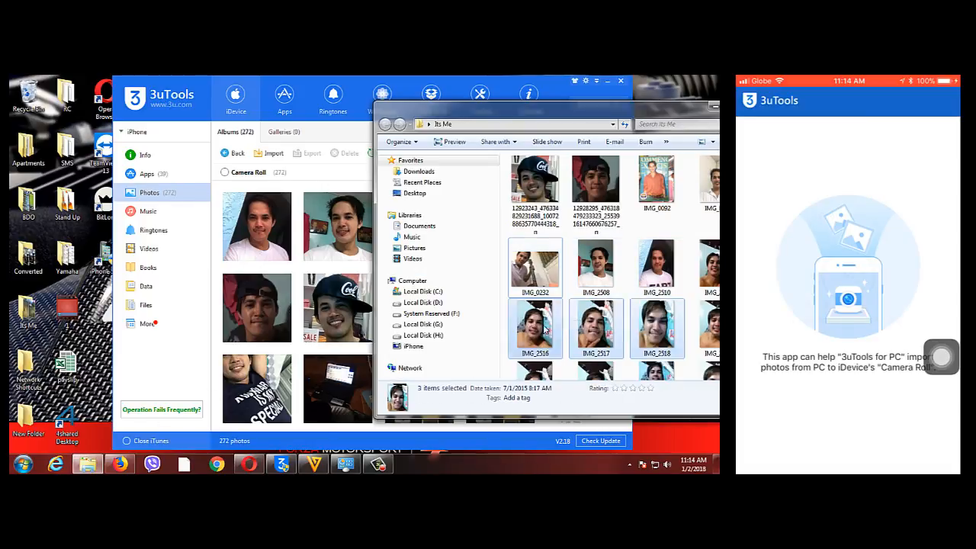
{"action": "left_click", "coordinate": [273, 152]}
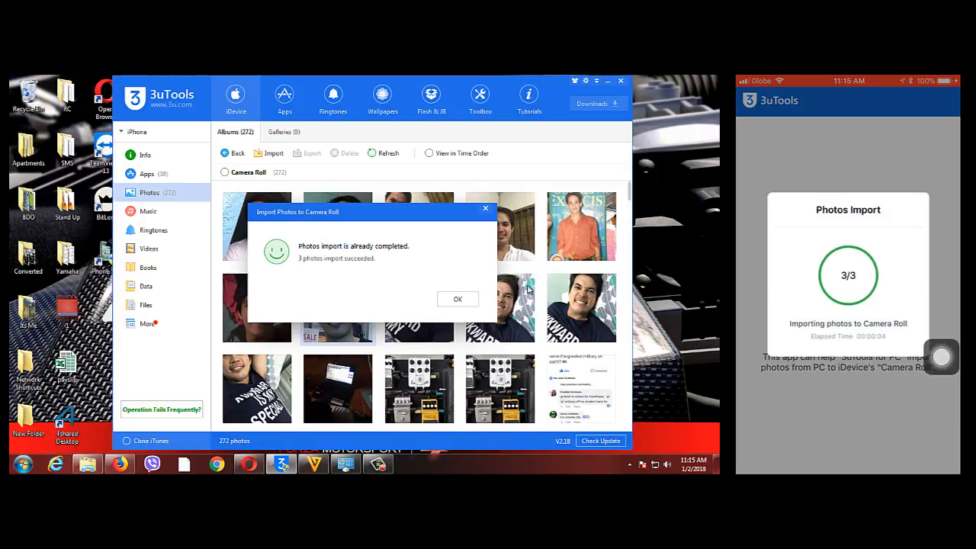
{"action": "left_click", "coordinate": [457, 298]}
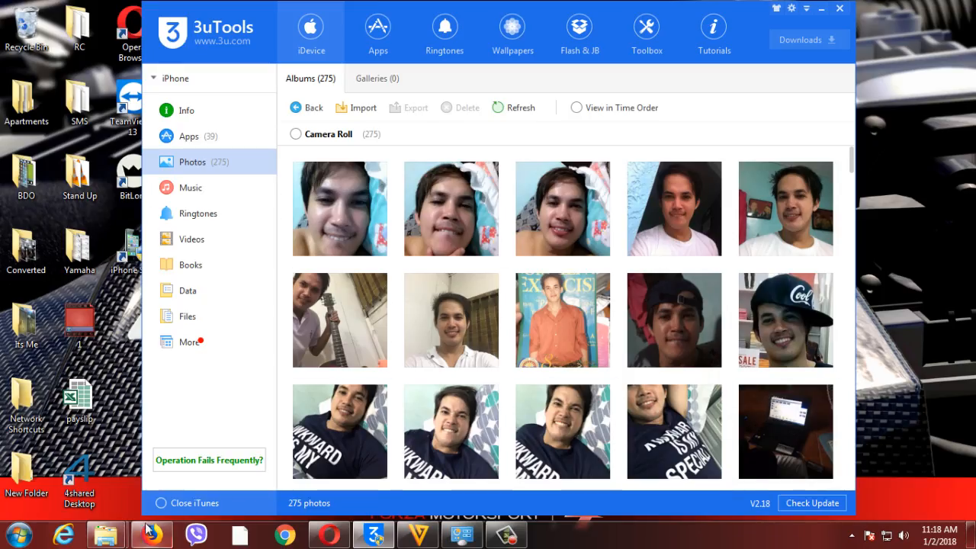
Copy IMG_1901.mov and import it into the 3uTools Camera Roll
{"action": "right_click", "coordinate": [458, 446]}
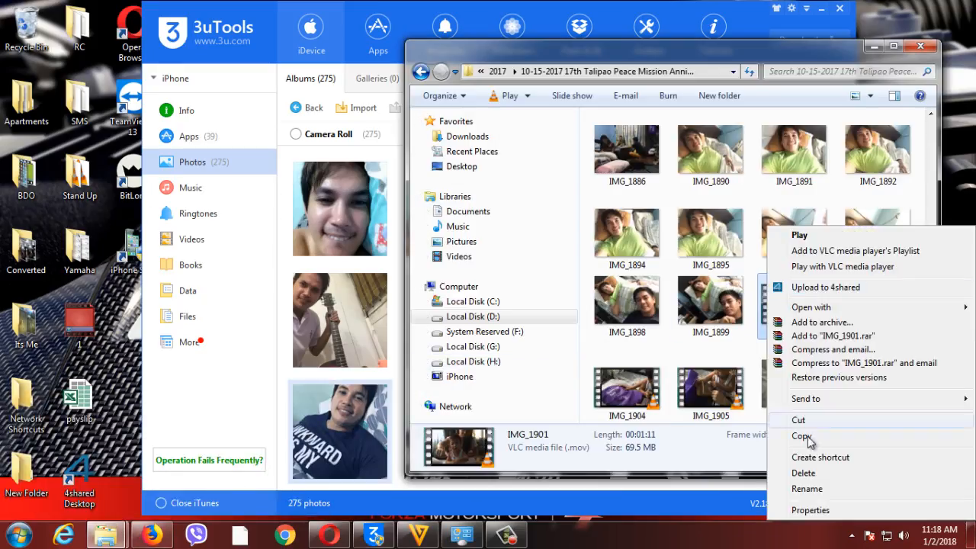
{"action": "left_click", "coordinate": [809, 509]}
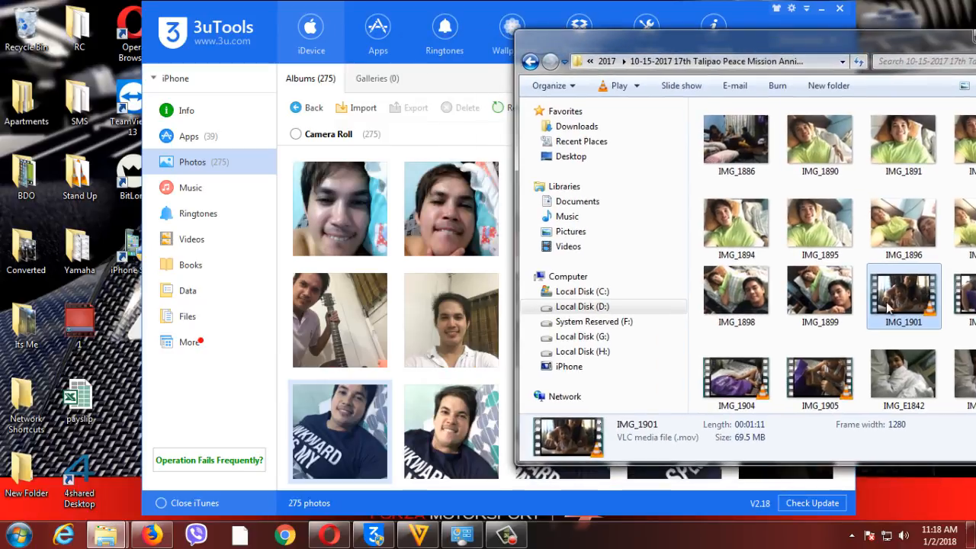
{"action": "left_click", "coordinate": [363, 107]}
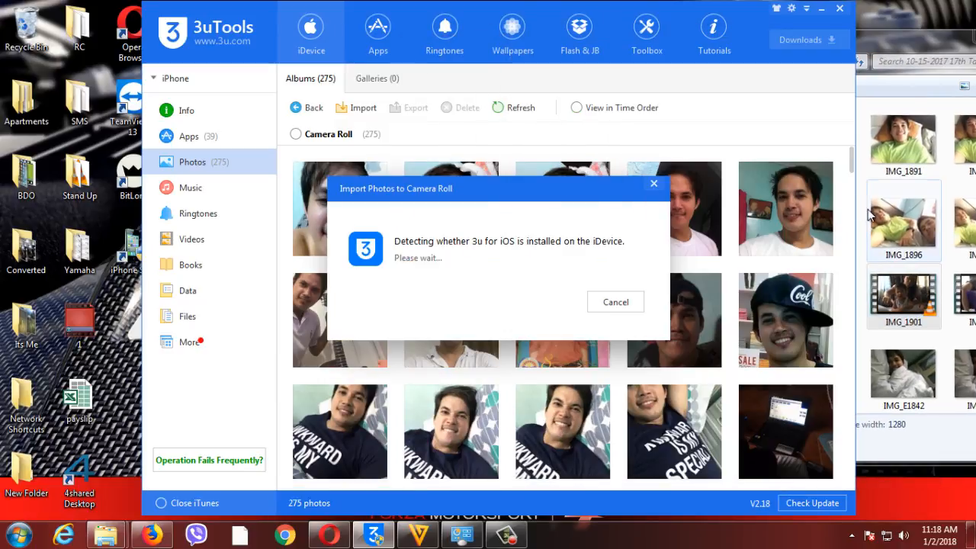
{"action": "mouse_move", "coordinate": [907, 227]}
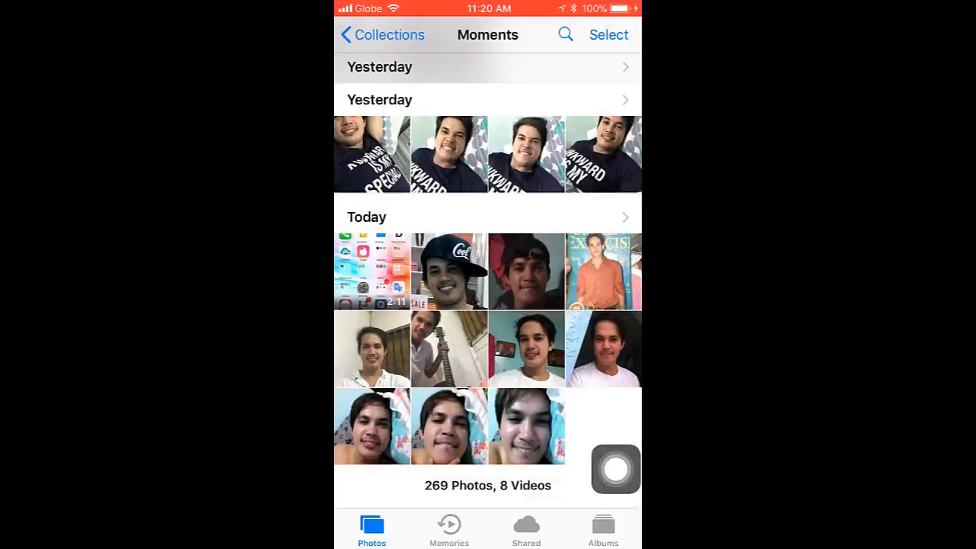
Open the imported October 2017 video on the iPhone and play it
{"action": "left_click", "coordinate": [602, 528]}
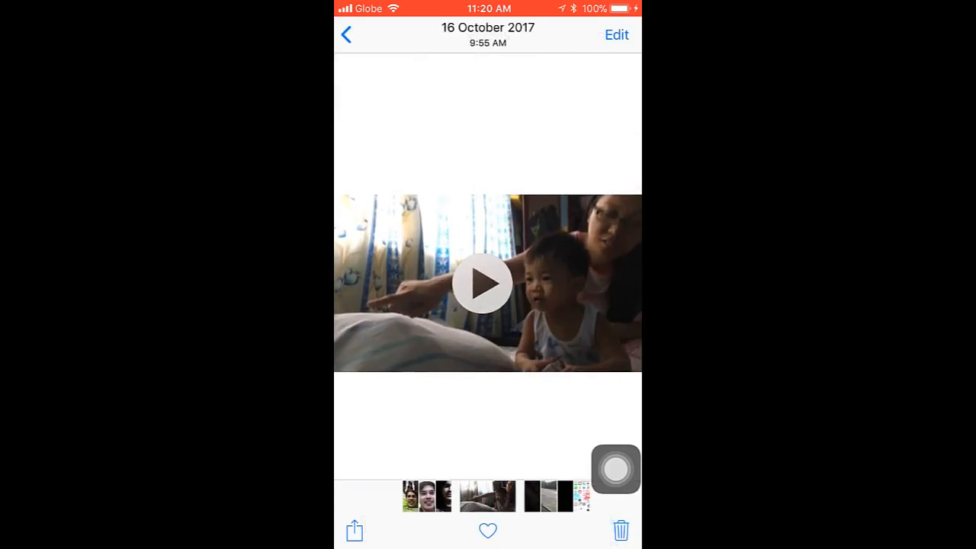
{"action": "left_click", "coordinate": [345, 35]}
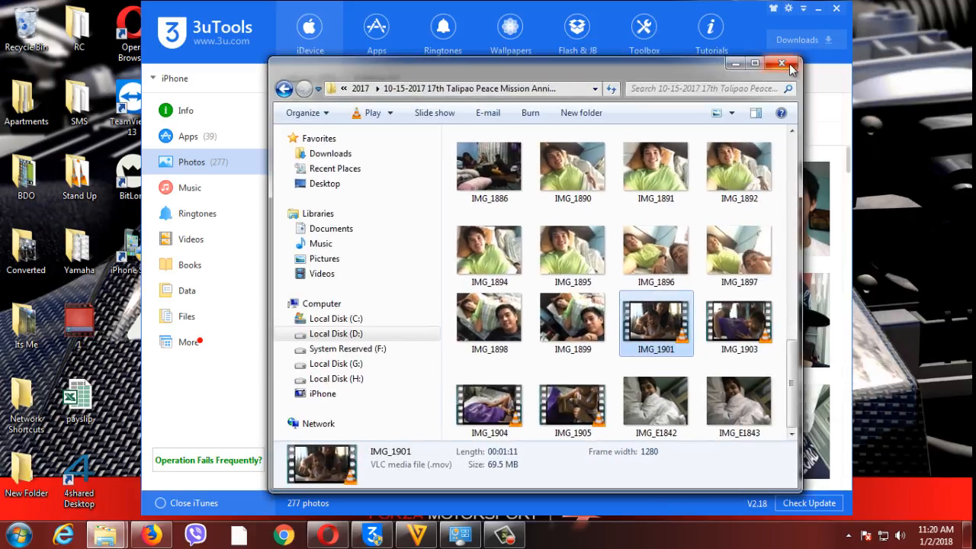
Close the Explorer video folder and the 3uTools window
{"action": "left_click", "coordinate": [780, 63]}
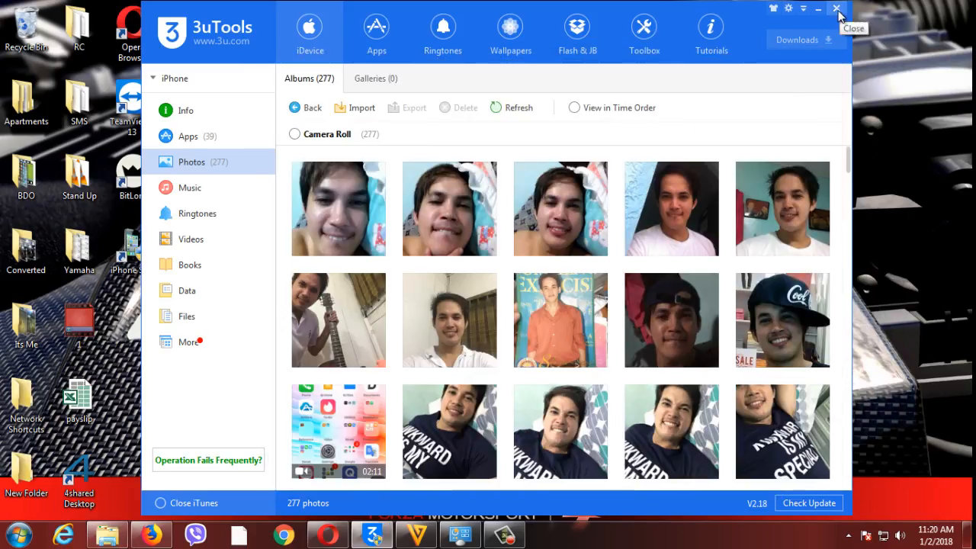
{"action": "left_click", "coordinate": [817, 9]}
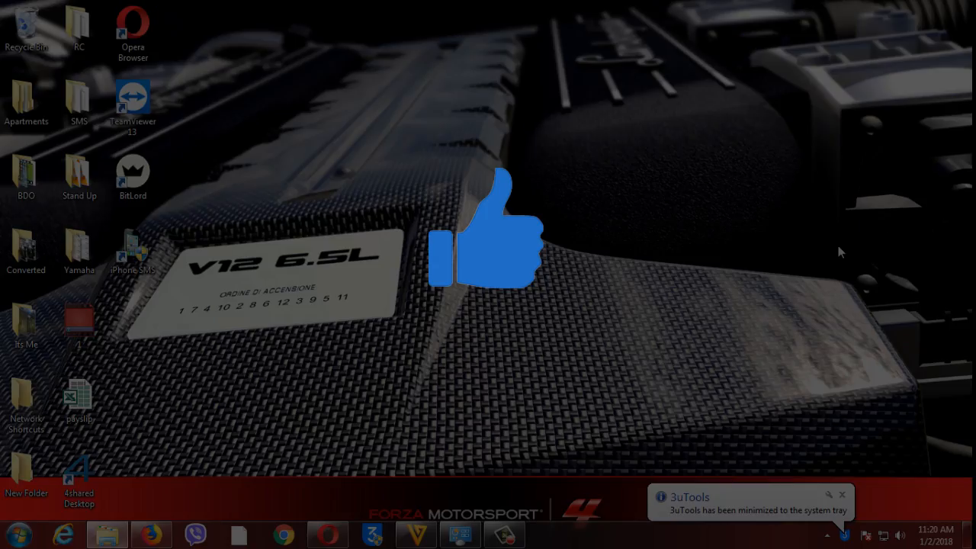